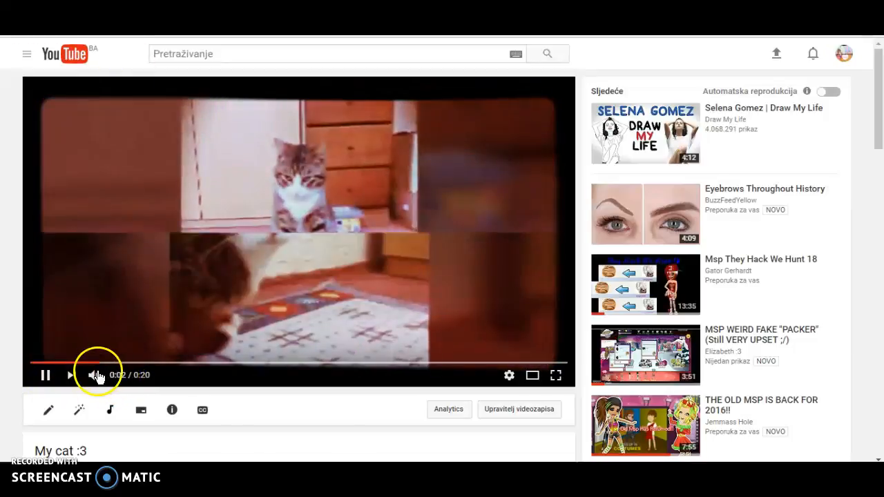
Mute the 'My cat :3' video's sound from the player controls
{"action": "left_click", "coordinate": [94, 375]}
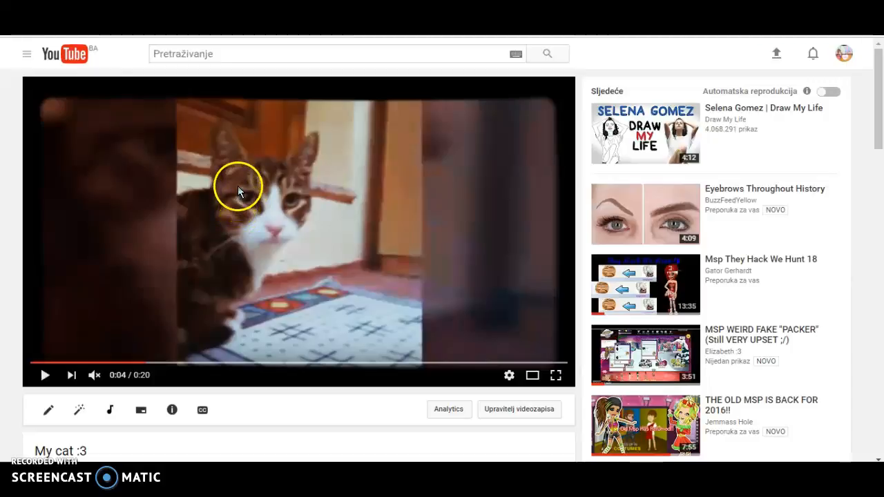
{"action": "mouse_move", "coordinate": [331, 397]}
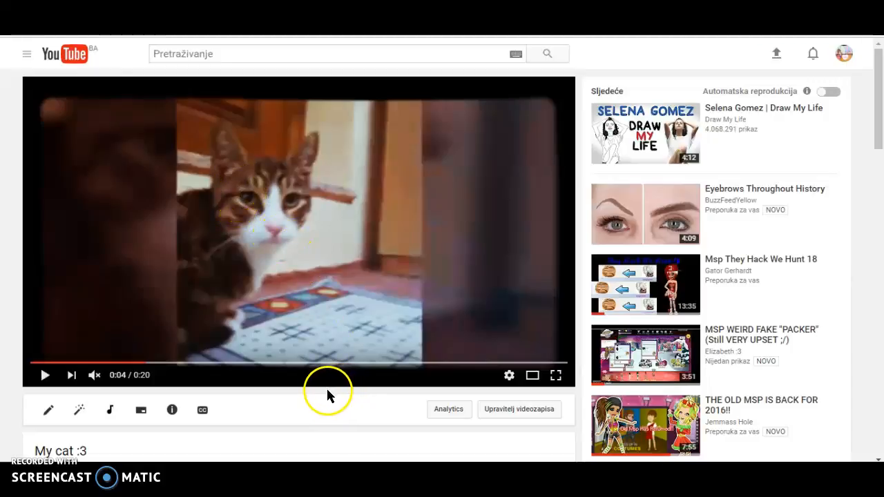
{"action": "mouse_move", "coordinate": [321, 376]}
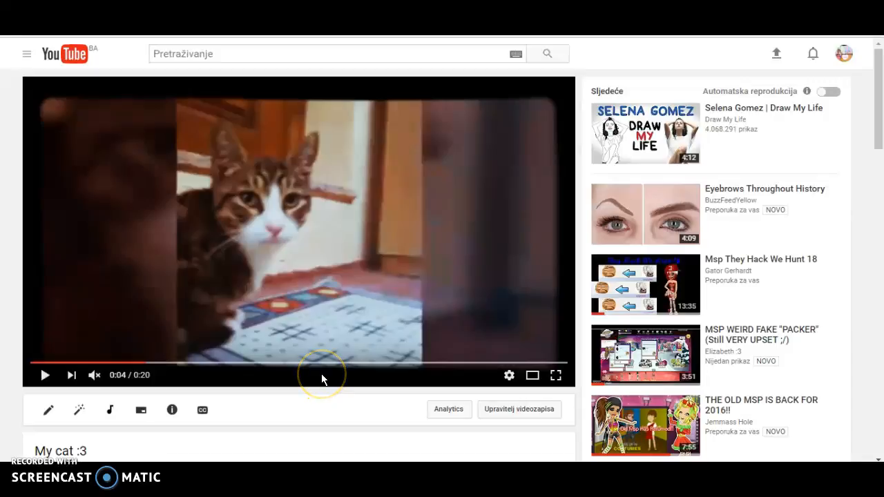